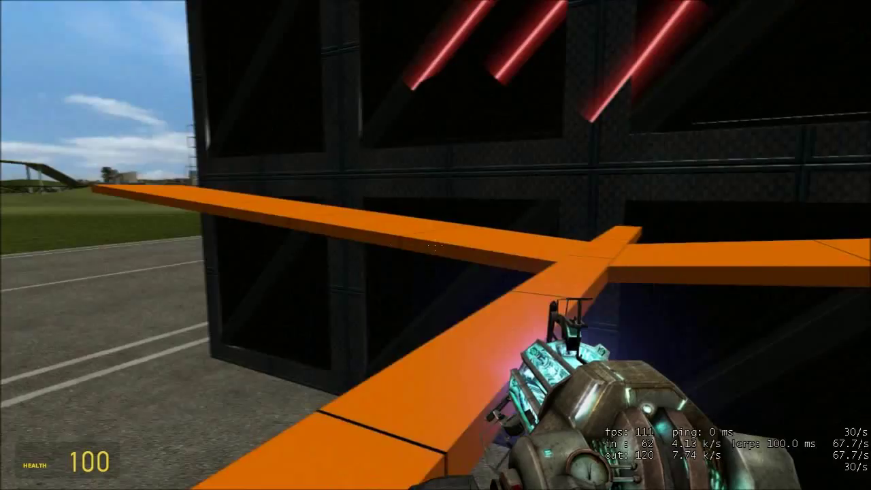
pyautogui.moveTo(435, 245)
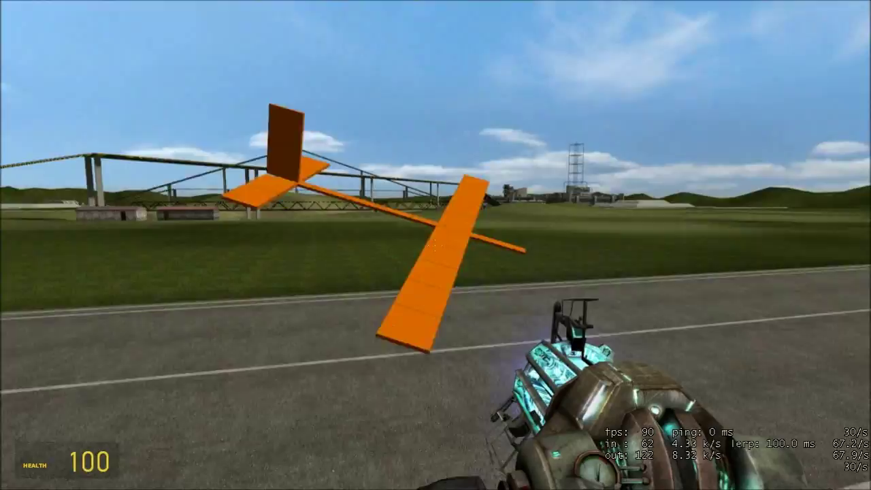
# Launch the orange glider with the gravity gun toward the open field
pyautogui.click(436, 245)
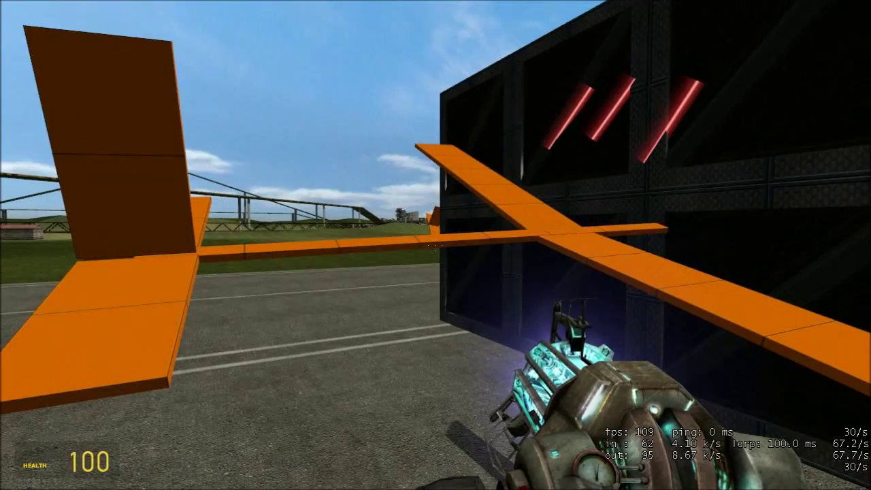
pyautogui.moveTo(435, 245)
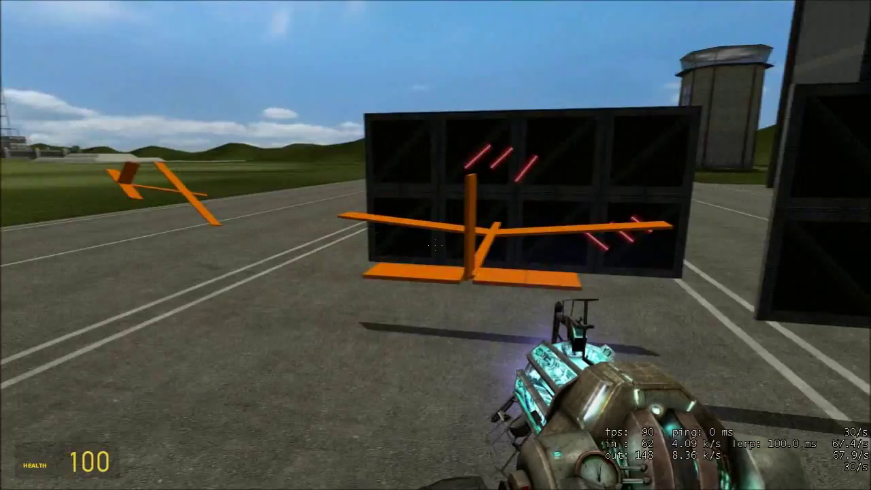
pyautogui.moveTo(436, 245)
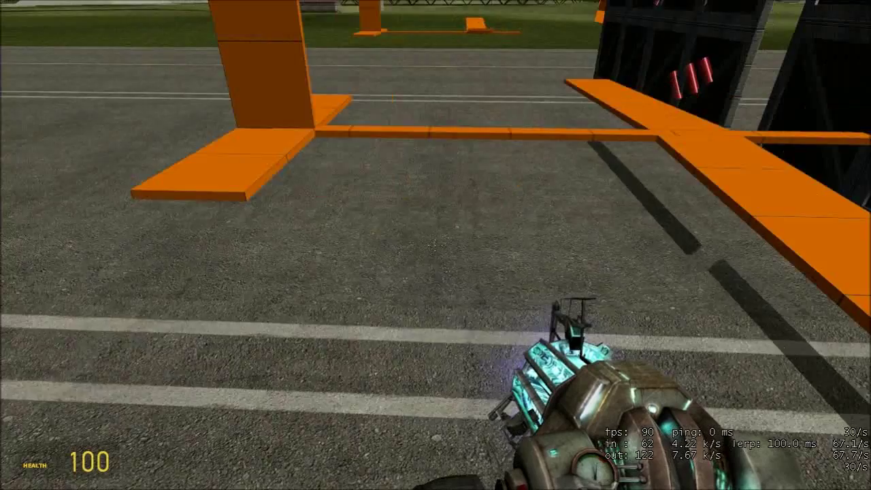
# Release the orange glider so it flies off toward the suspension bridge
pyautogui.click(436, 245)
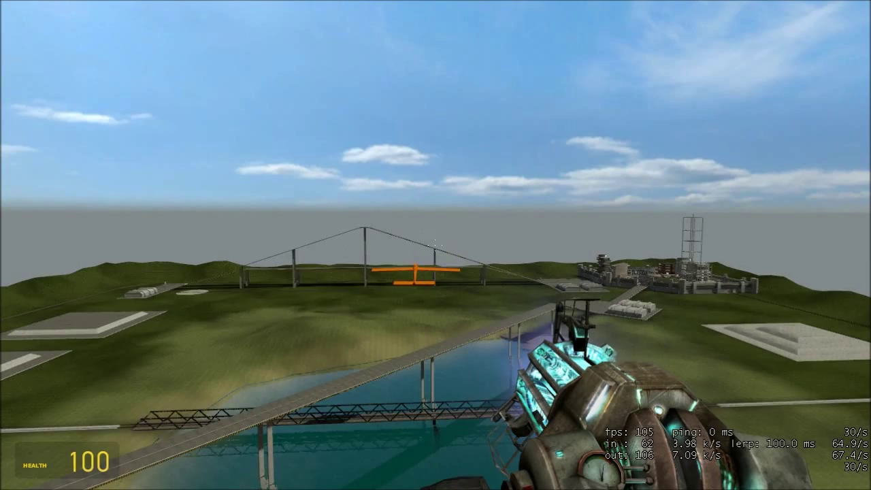
pyautogui.moveTo(436, 245)
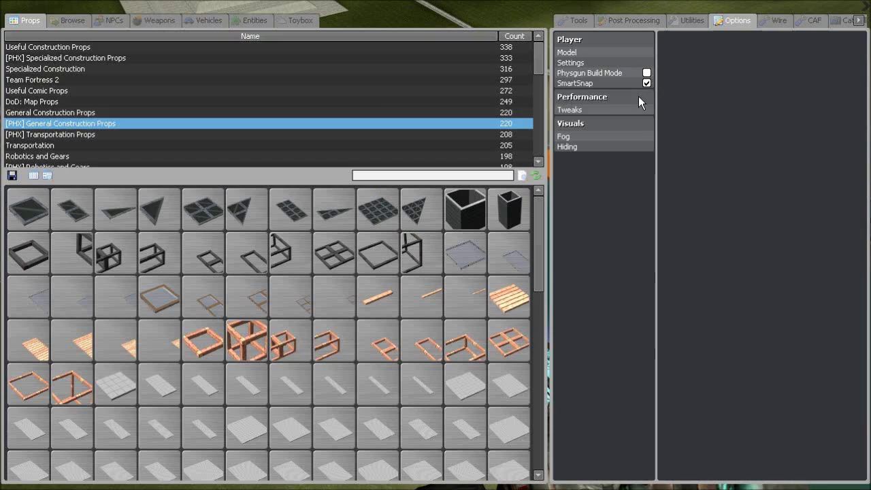
# Switch the spawn menu to the Tools list showing the rope settings
pyautogui.click(575, 21)
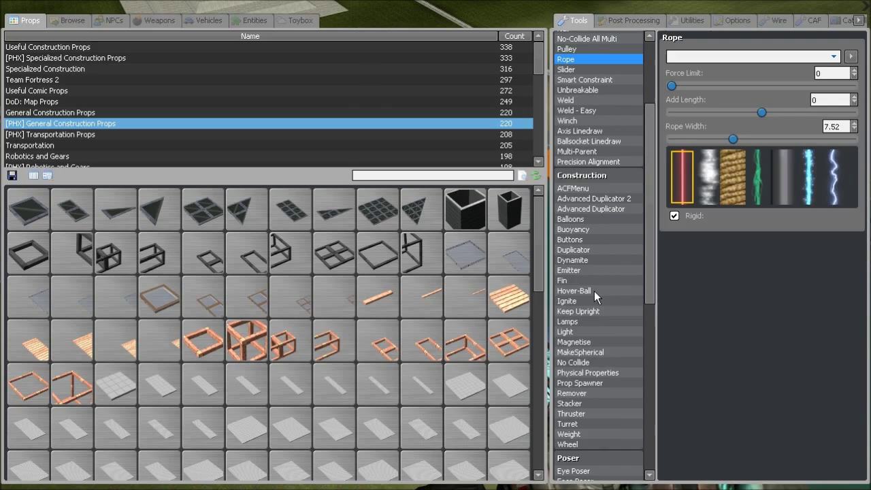